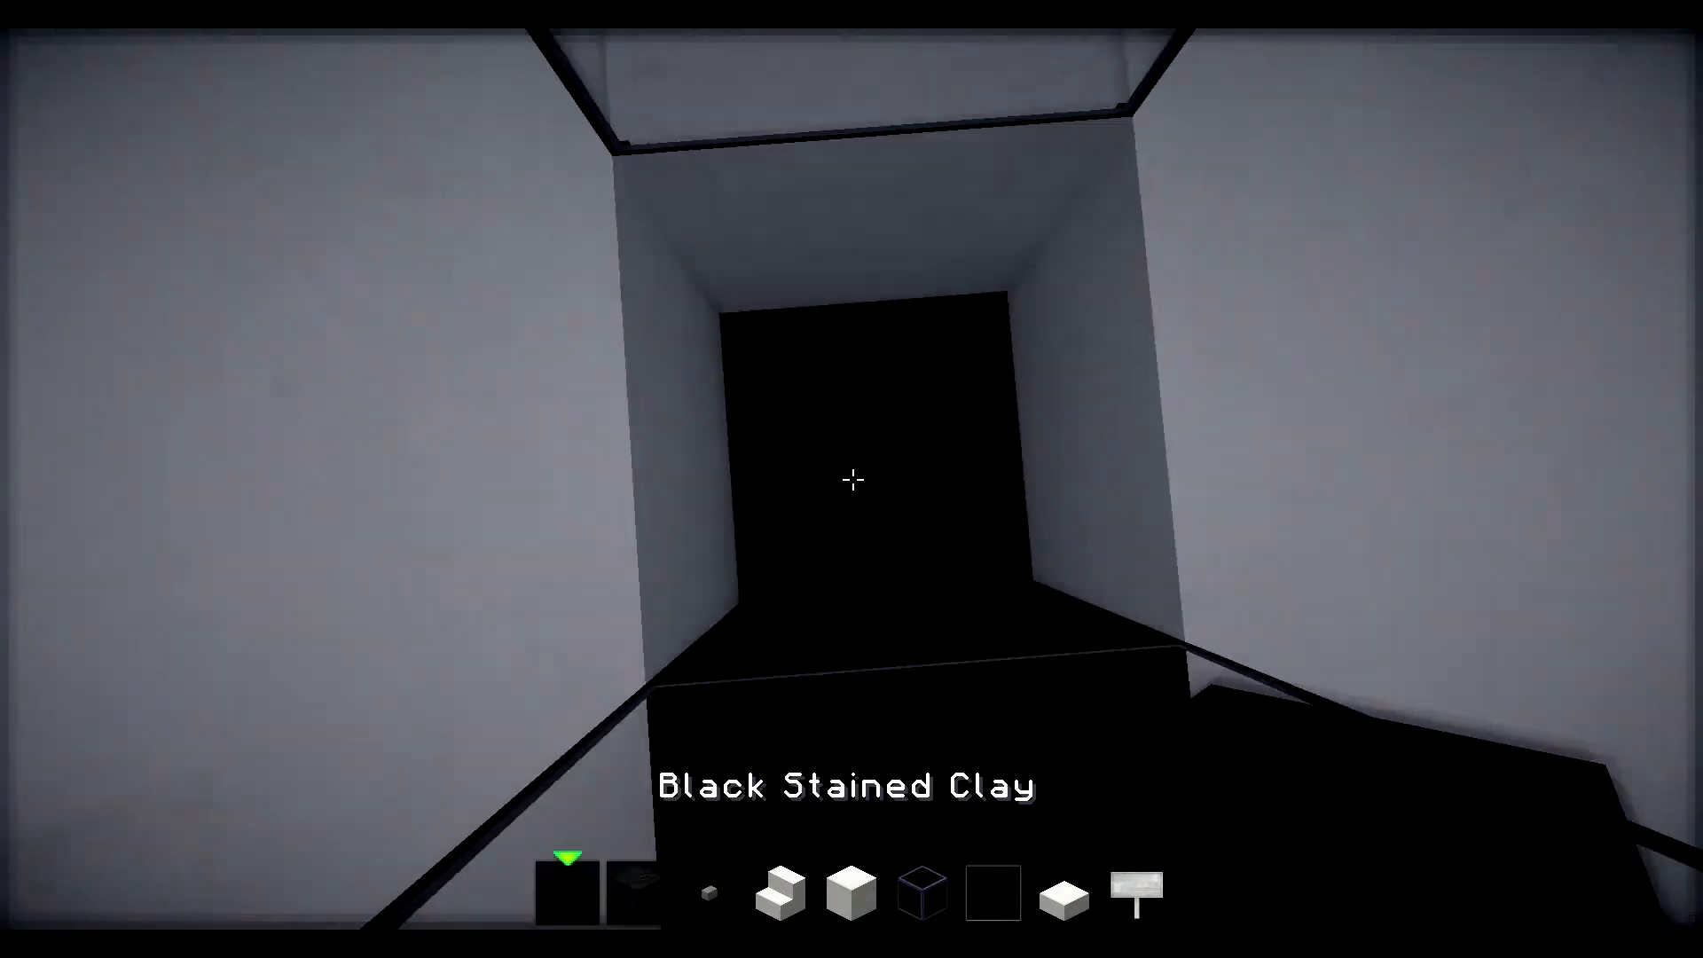
Place a black stained clay block on the car body.
click(858, 189)
text(---------------)
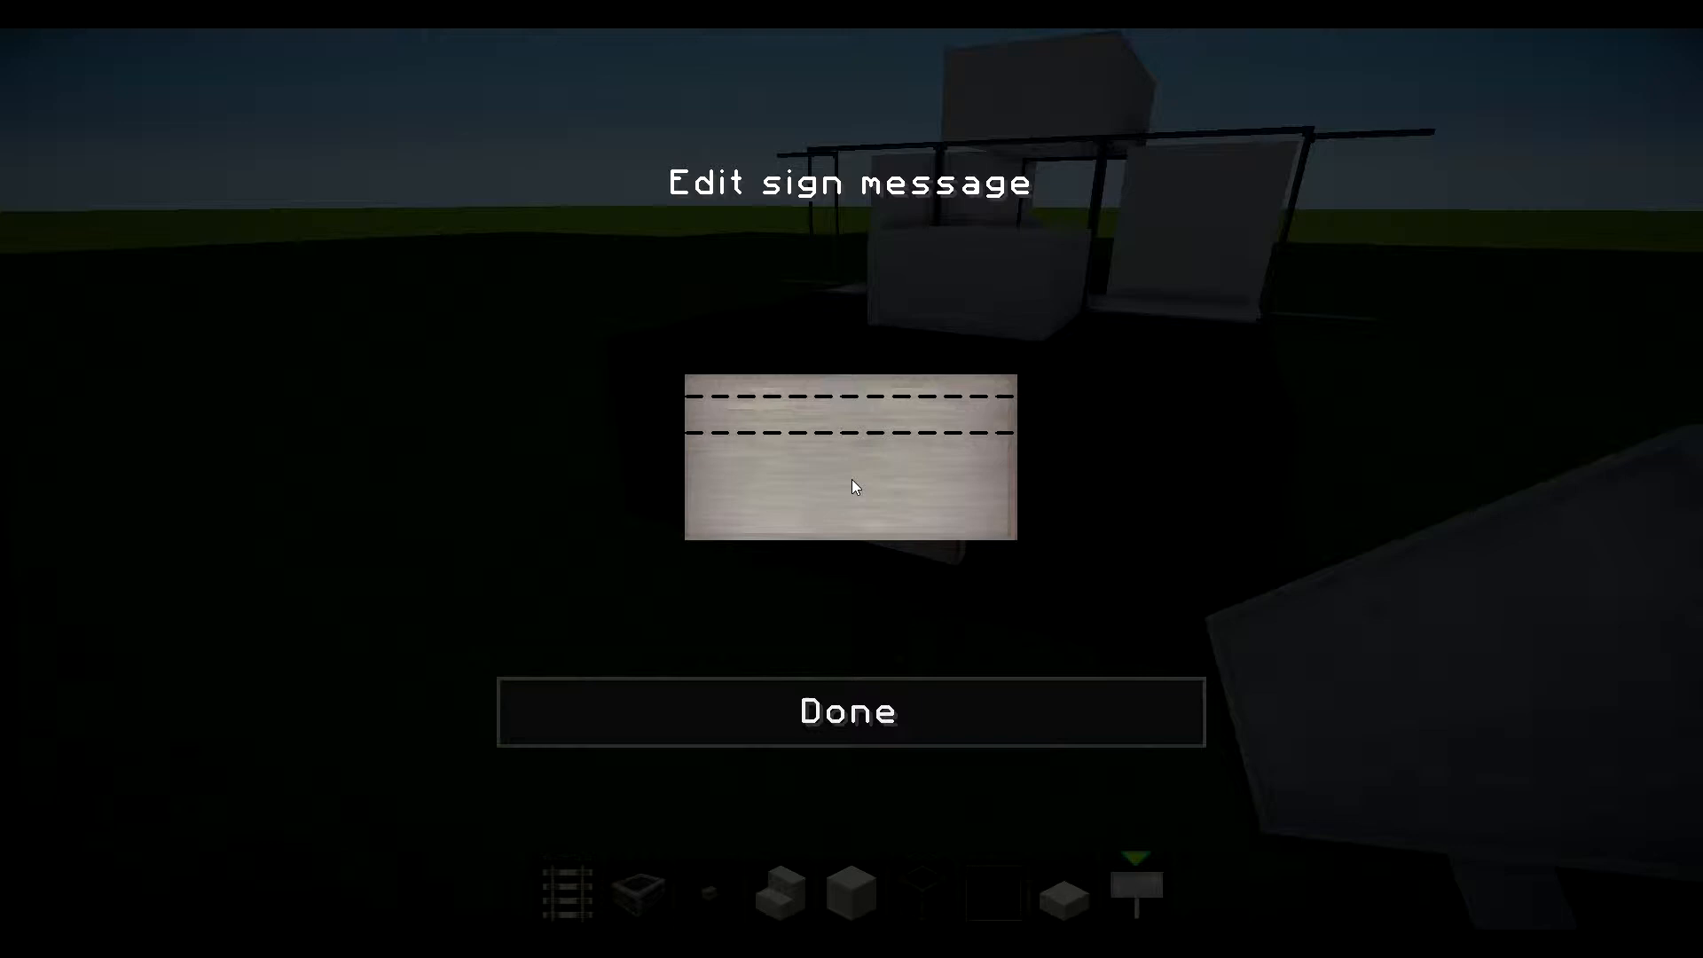
Fill the grill sign's remaining lines with dashes and confirm the message.
key(enter)
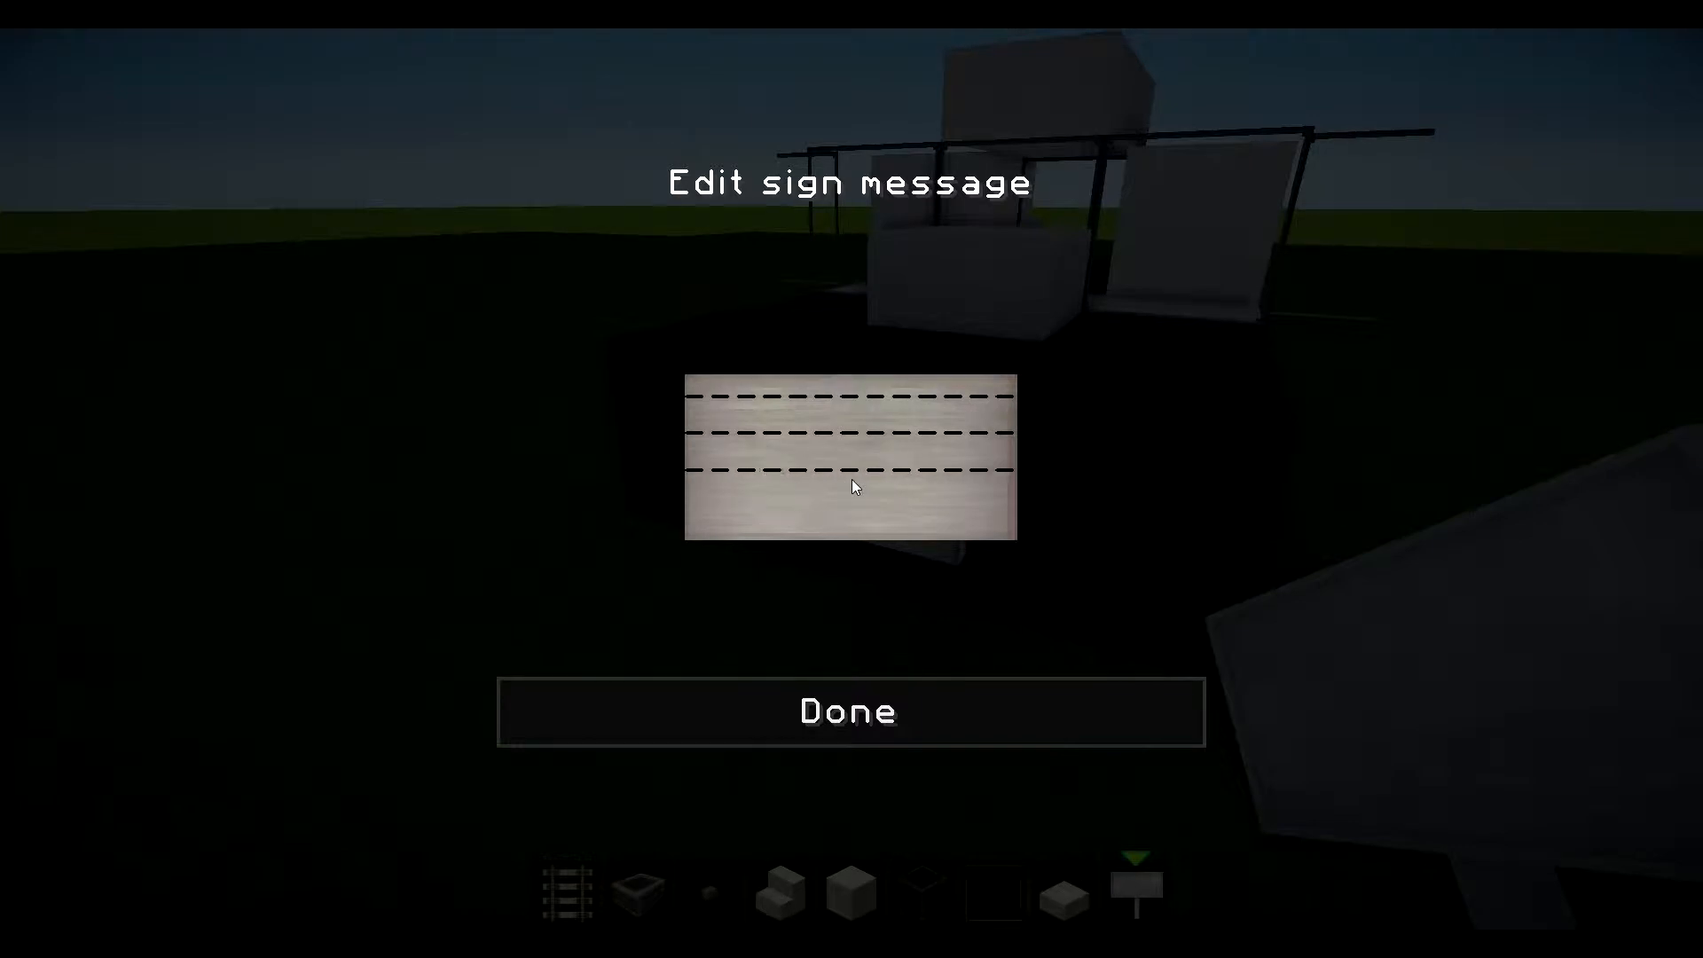
key(enter)
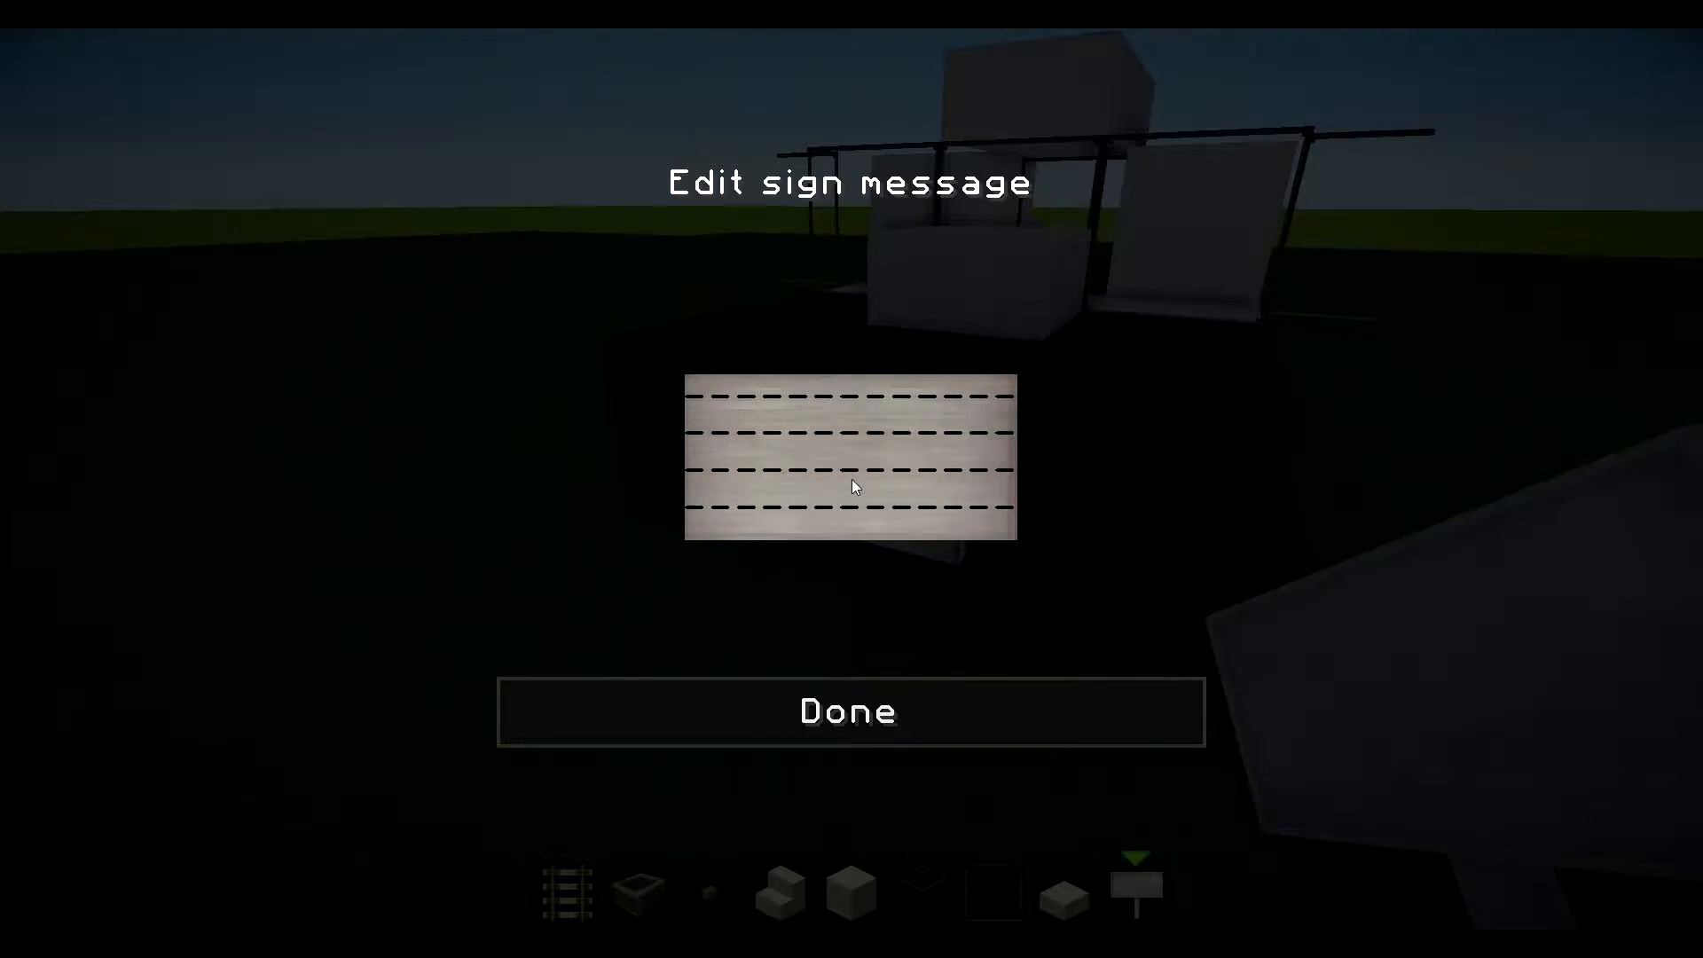
click(848, 711)
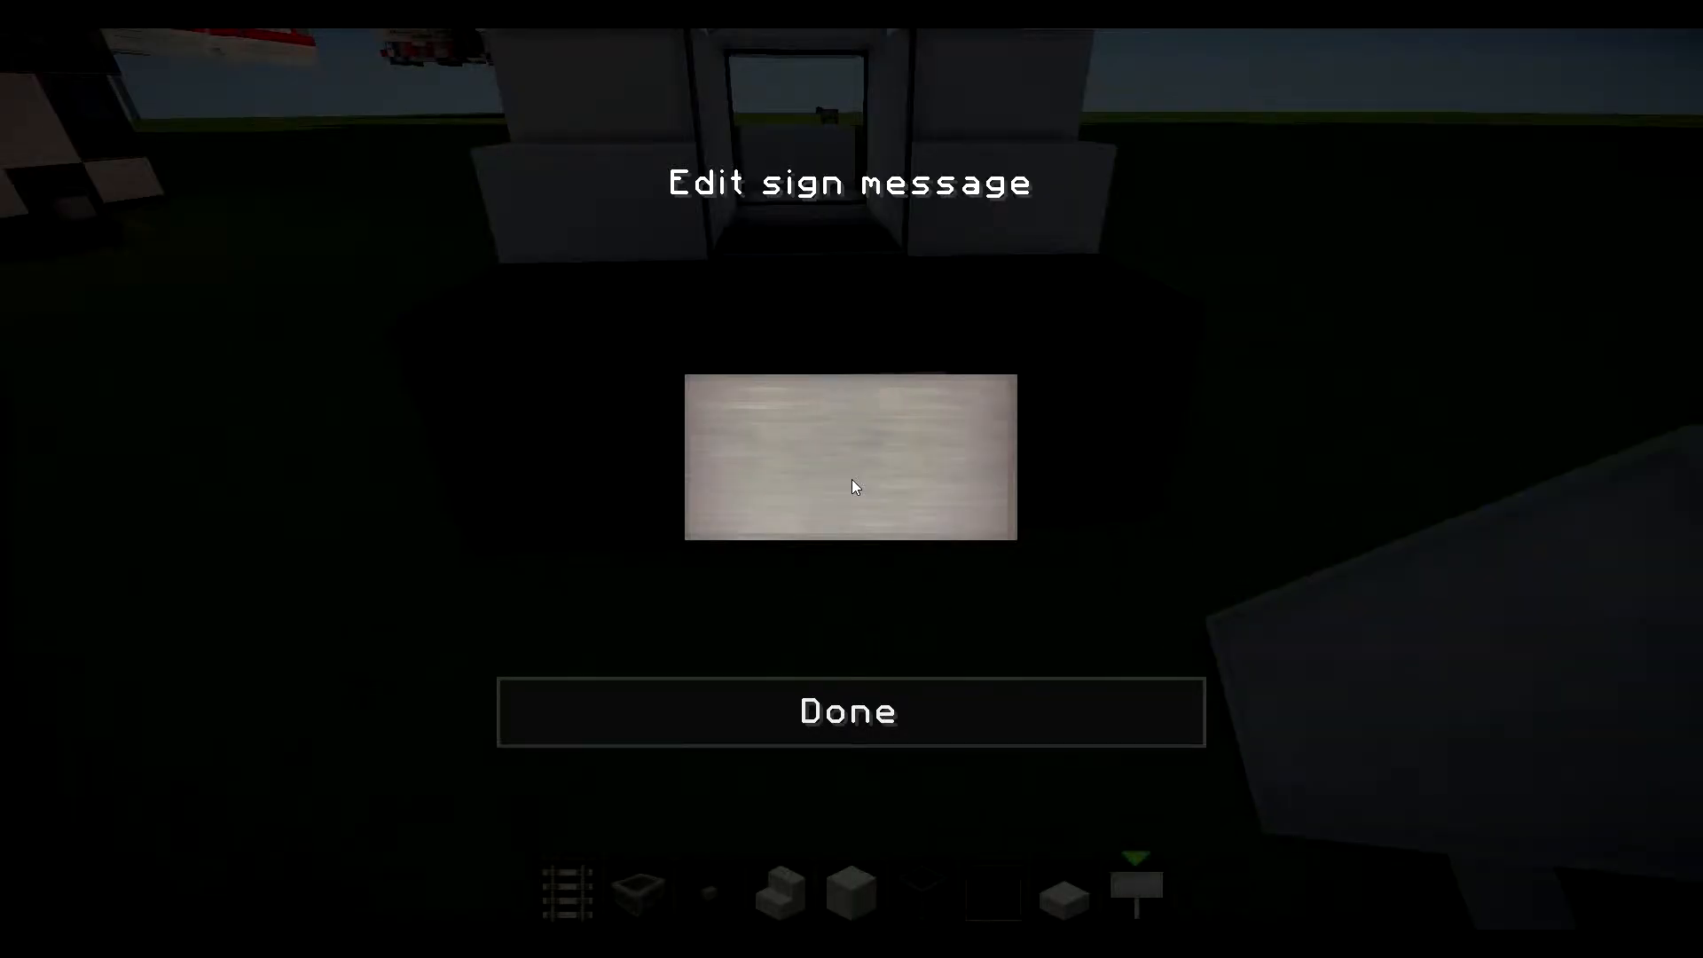
Write 'MowA Planet' and 'Police Dept' on the licence-plate sign and confirm it.
text(MowA P)
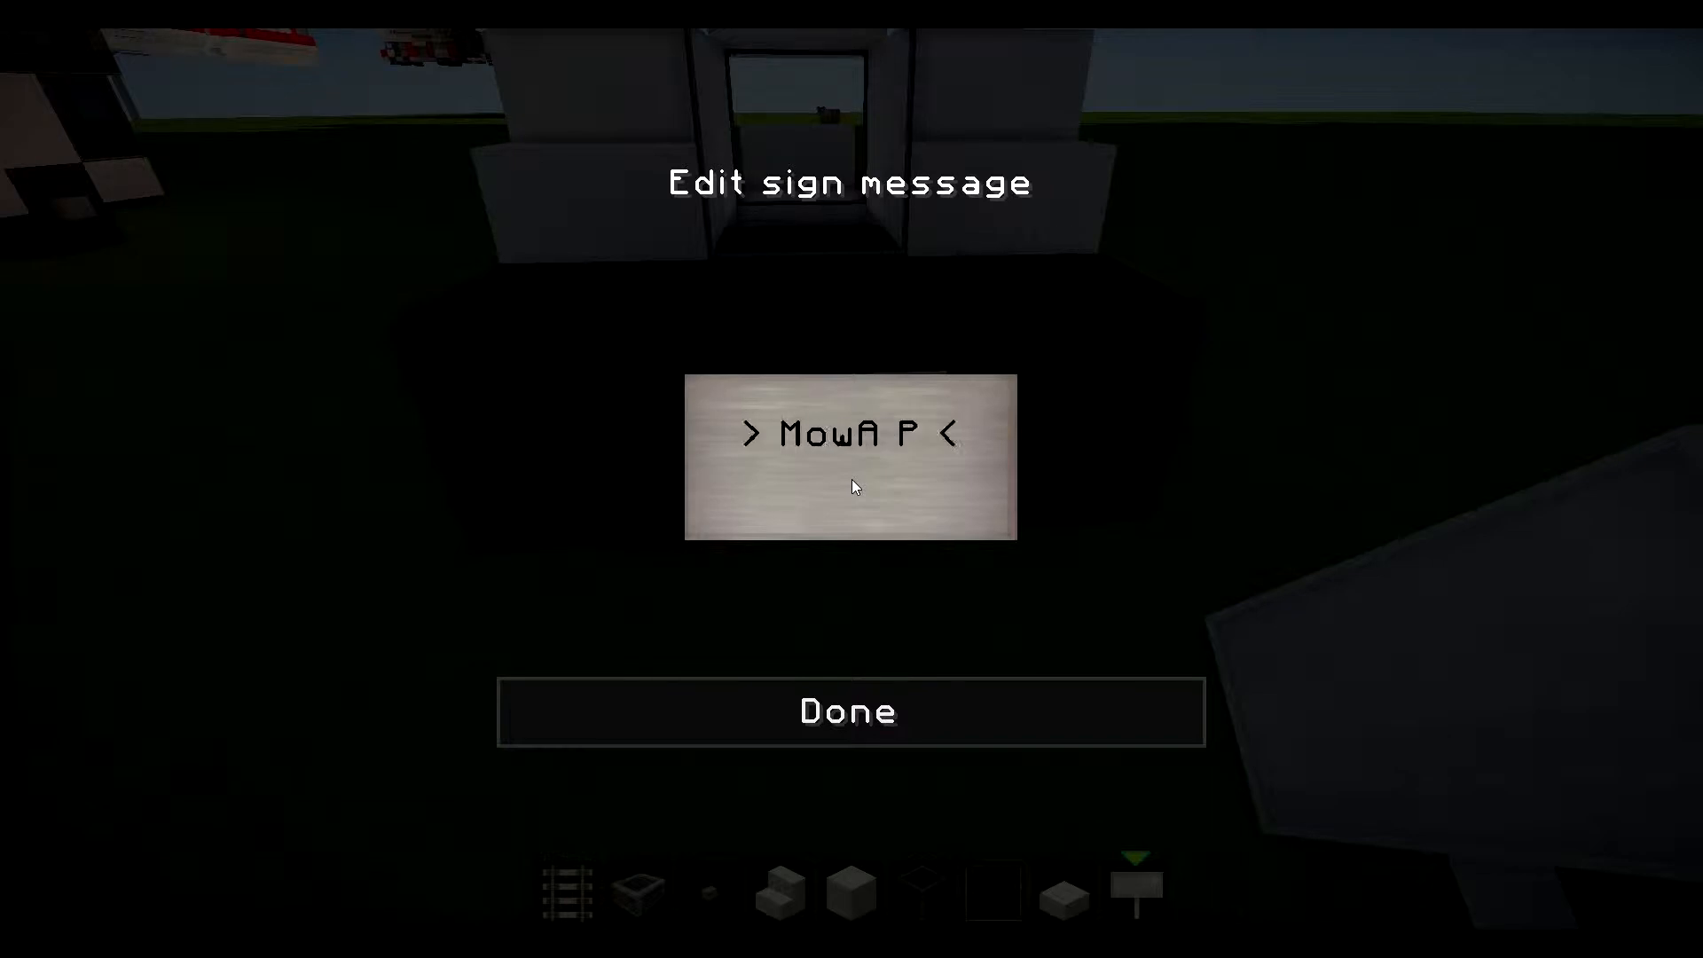
text(lanet)
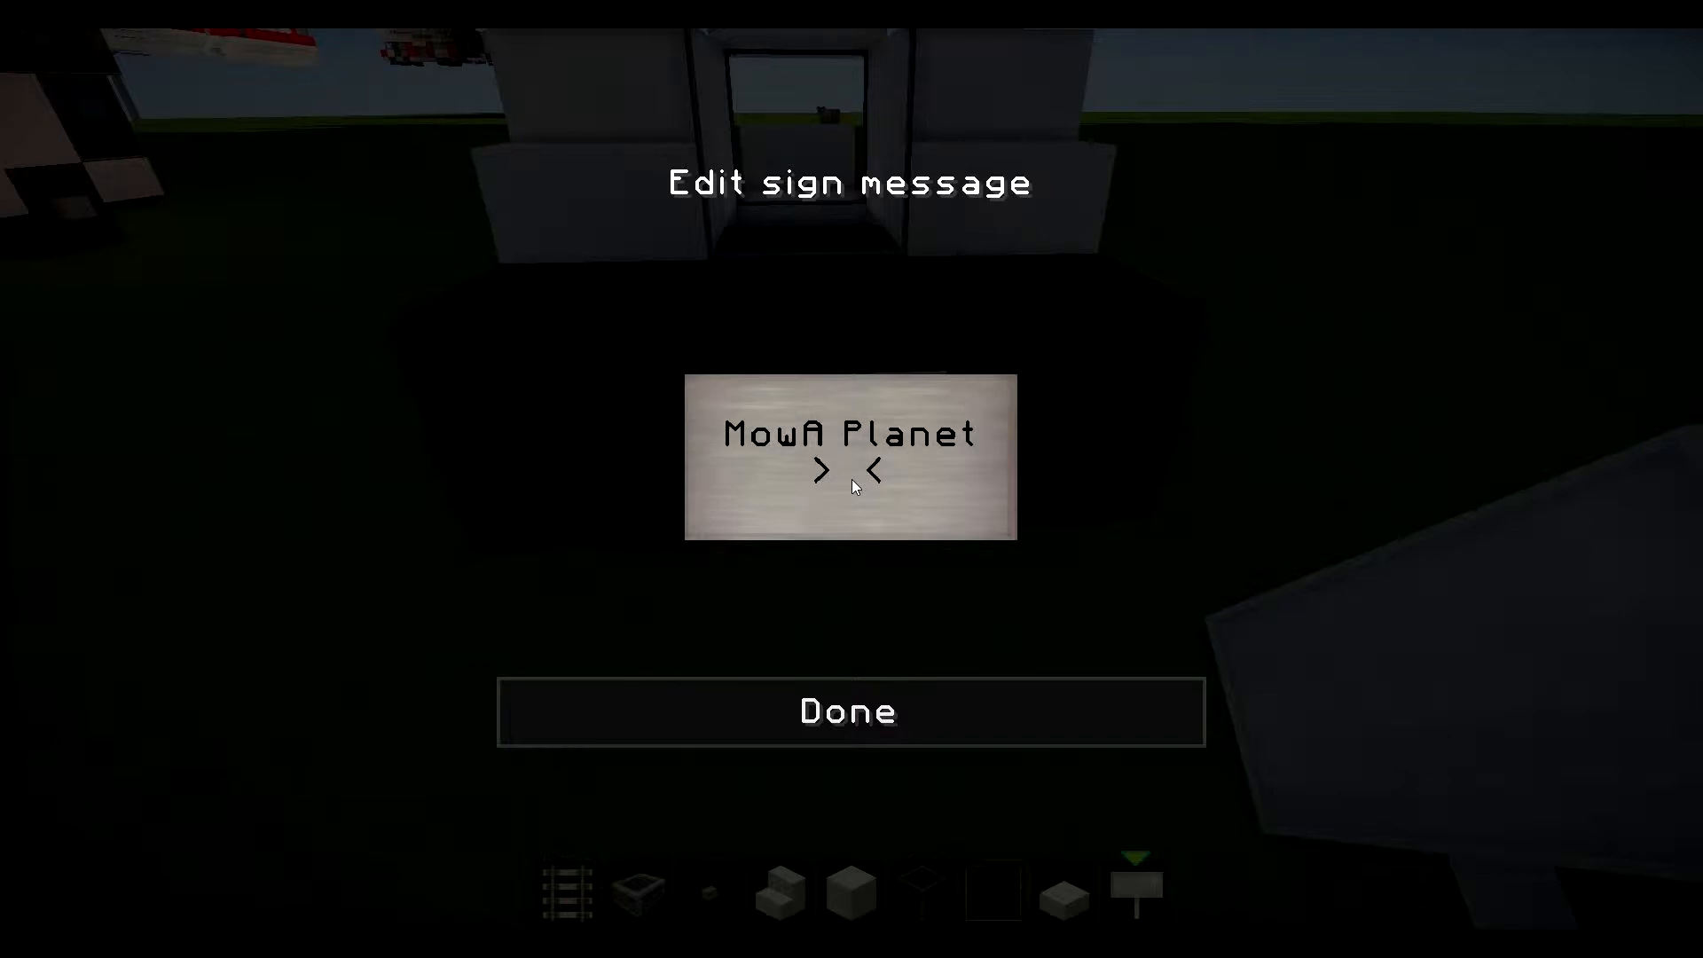
text(Poli)
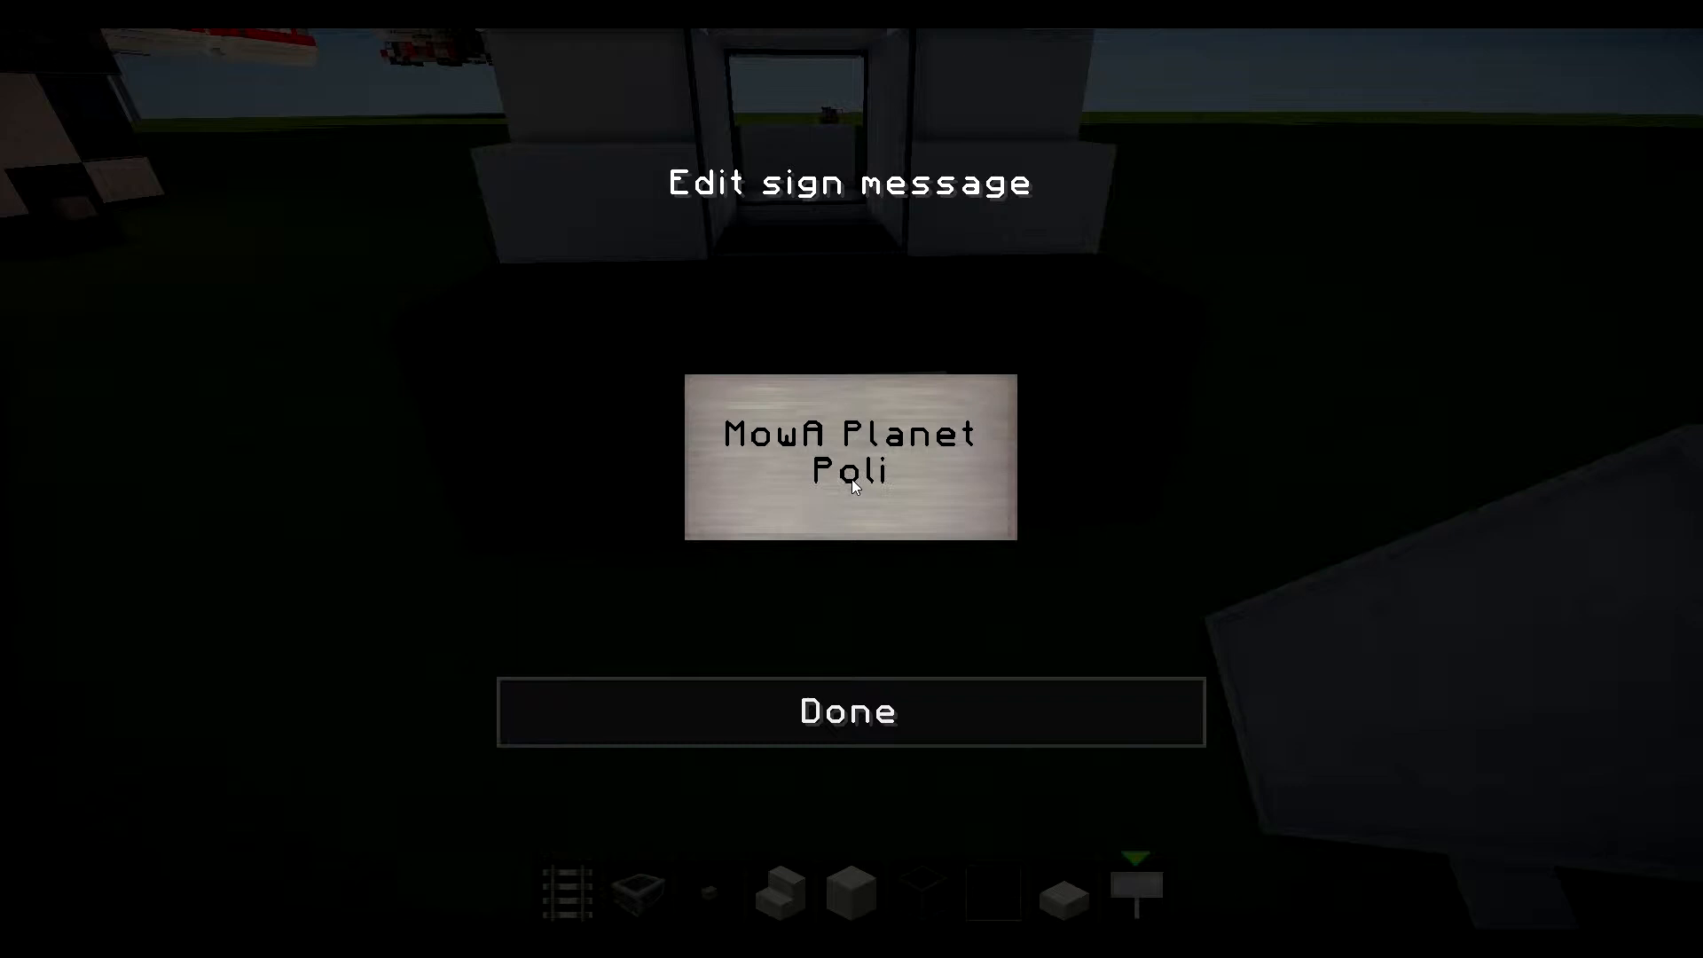
text(Police Dept)
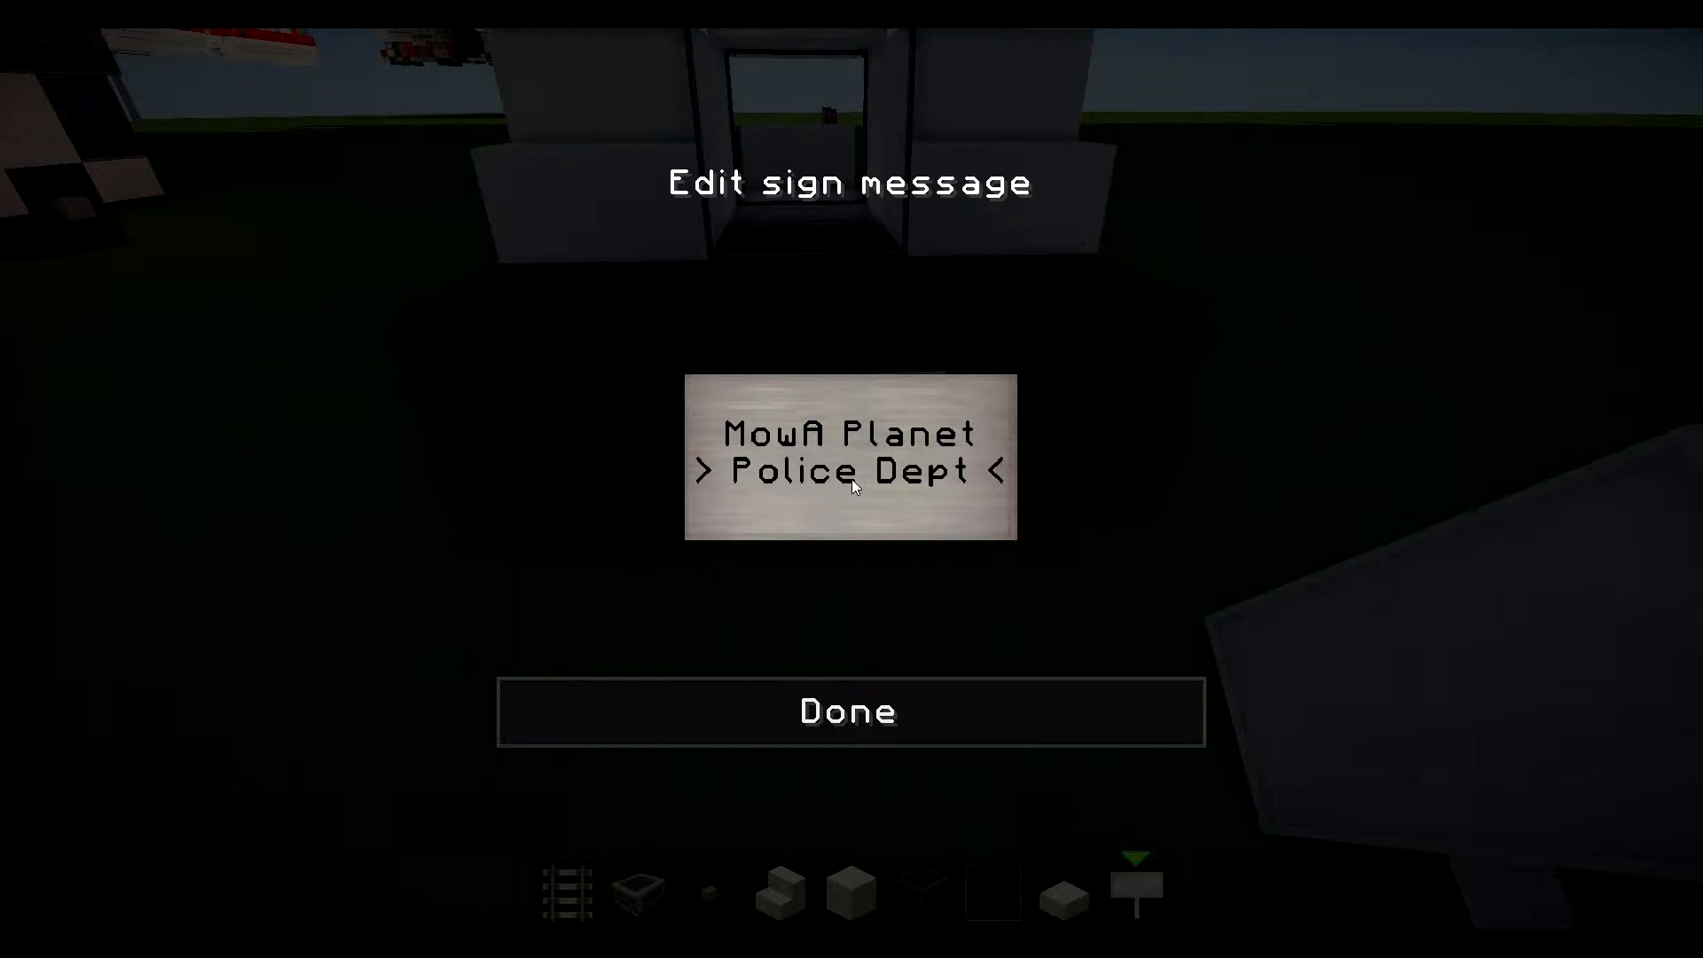
click(848, 713)
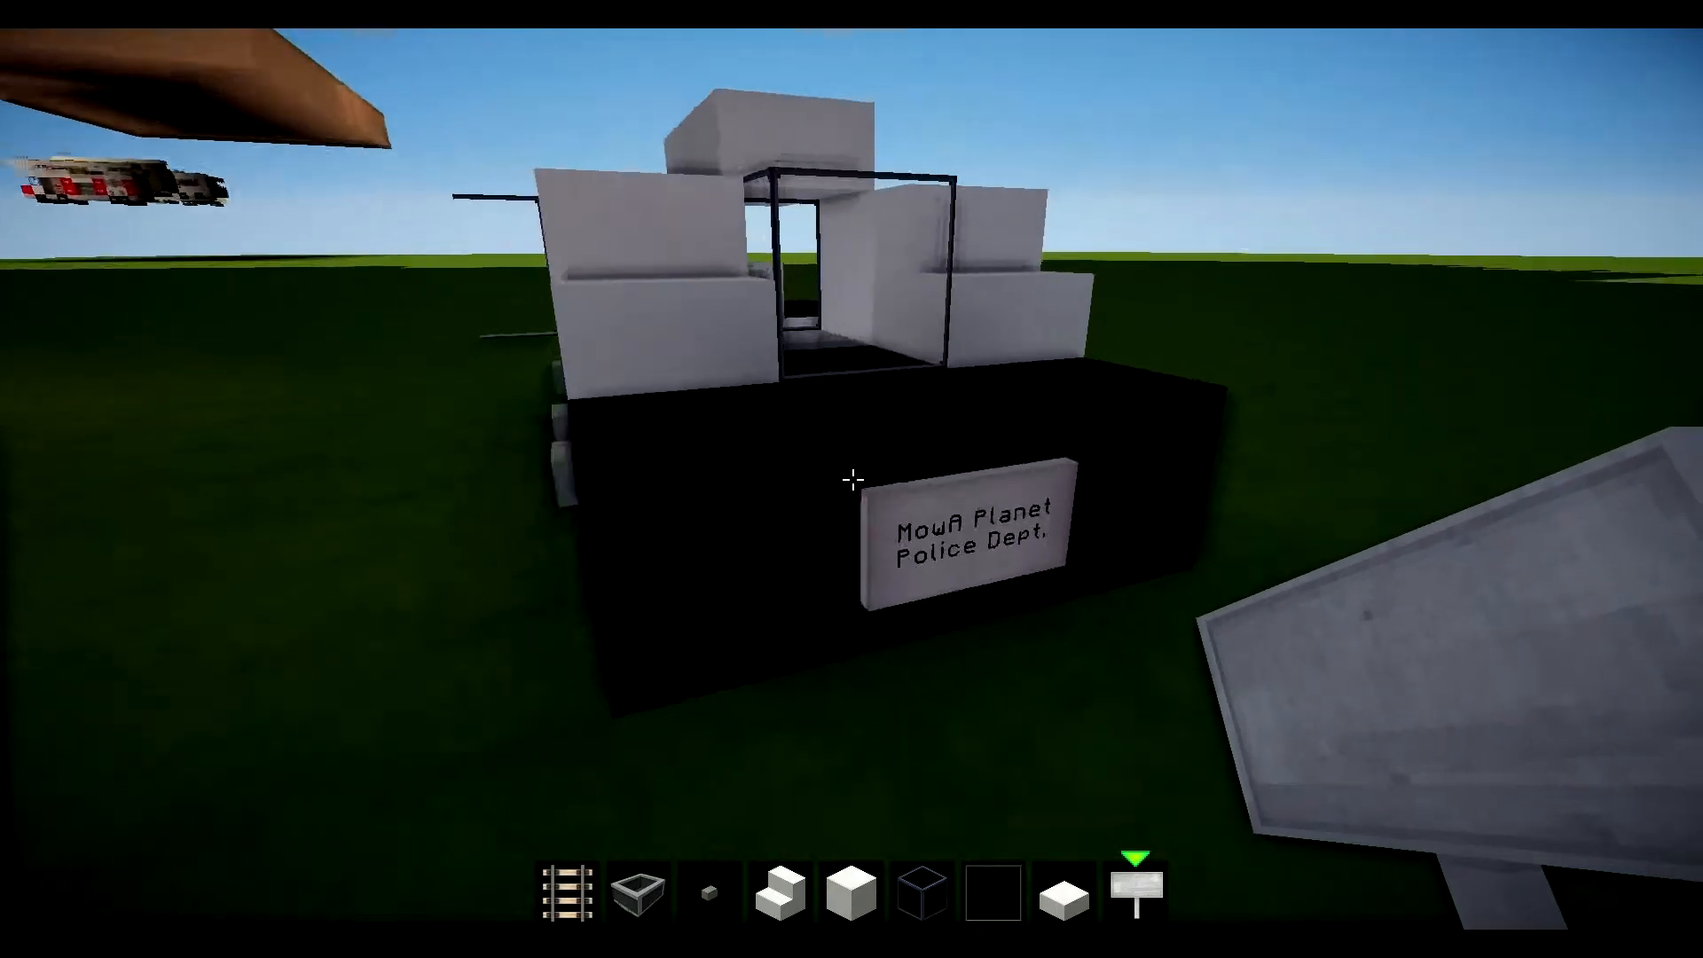
Take an item frame from Decoration Blocks into the hotbar for the headlights.
key(e)
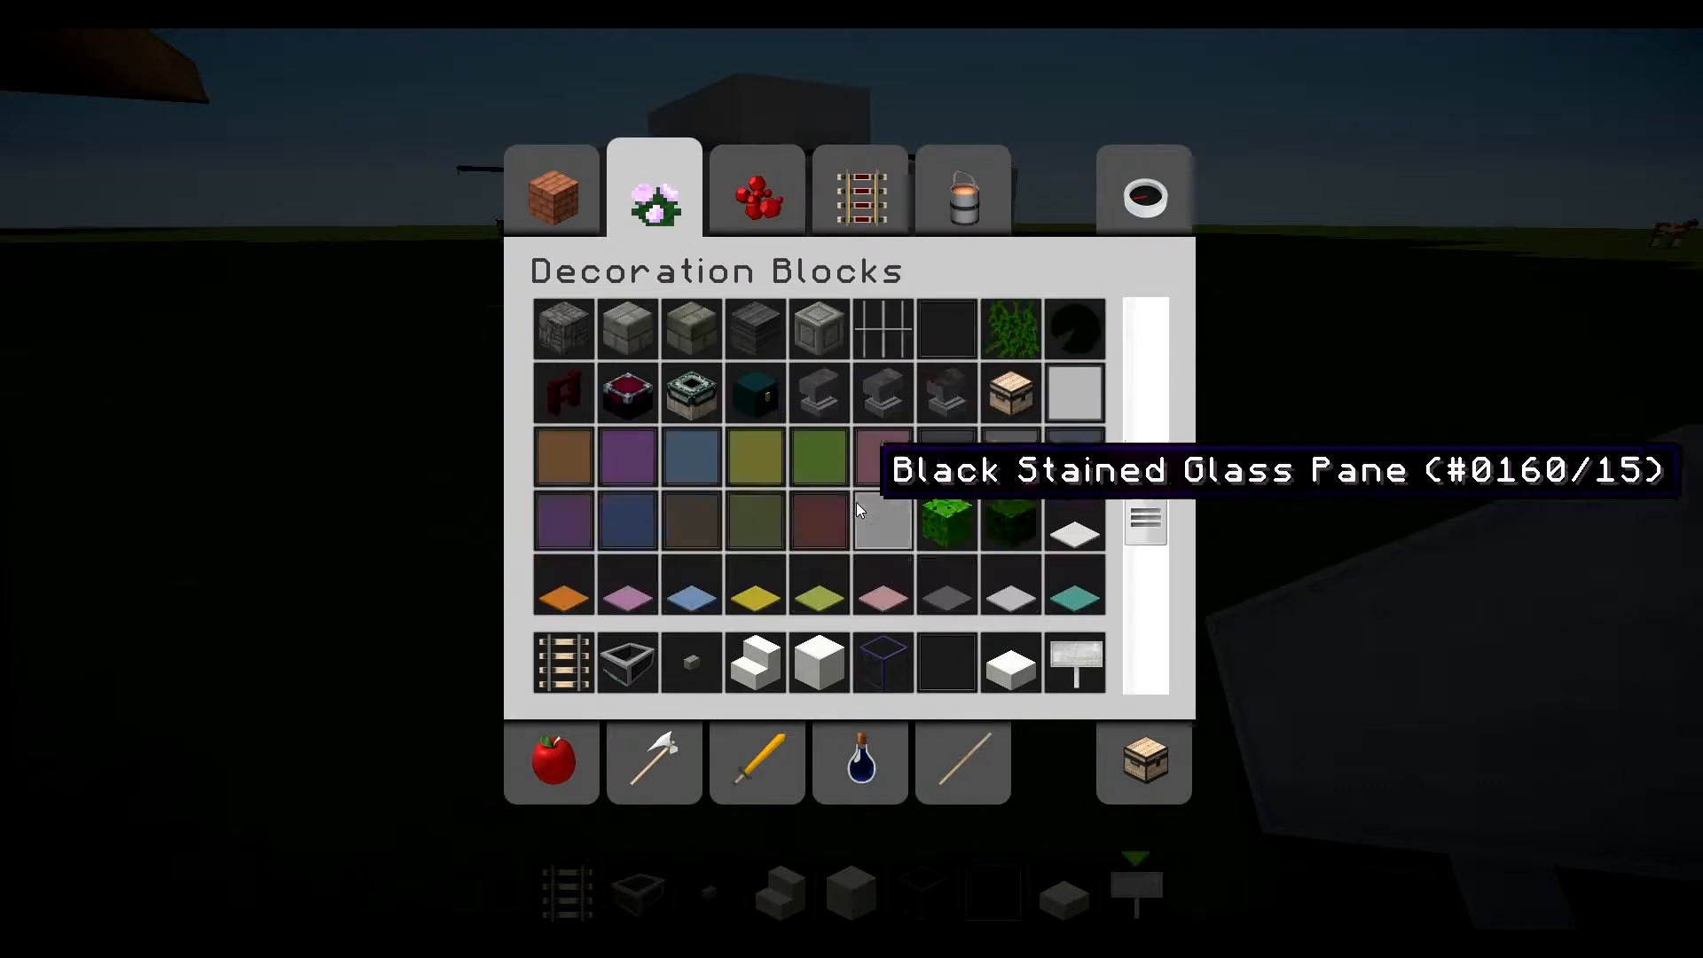
scroll(down, 3)
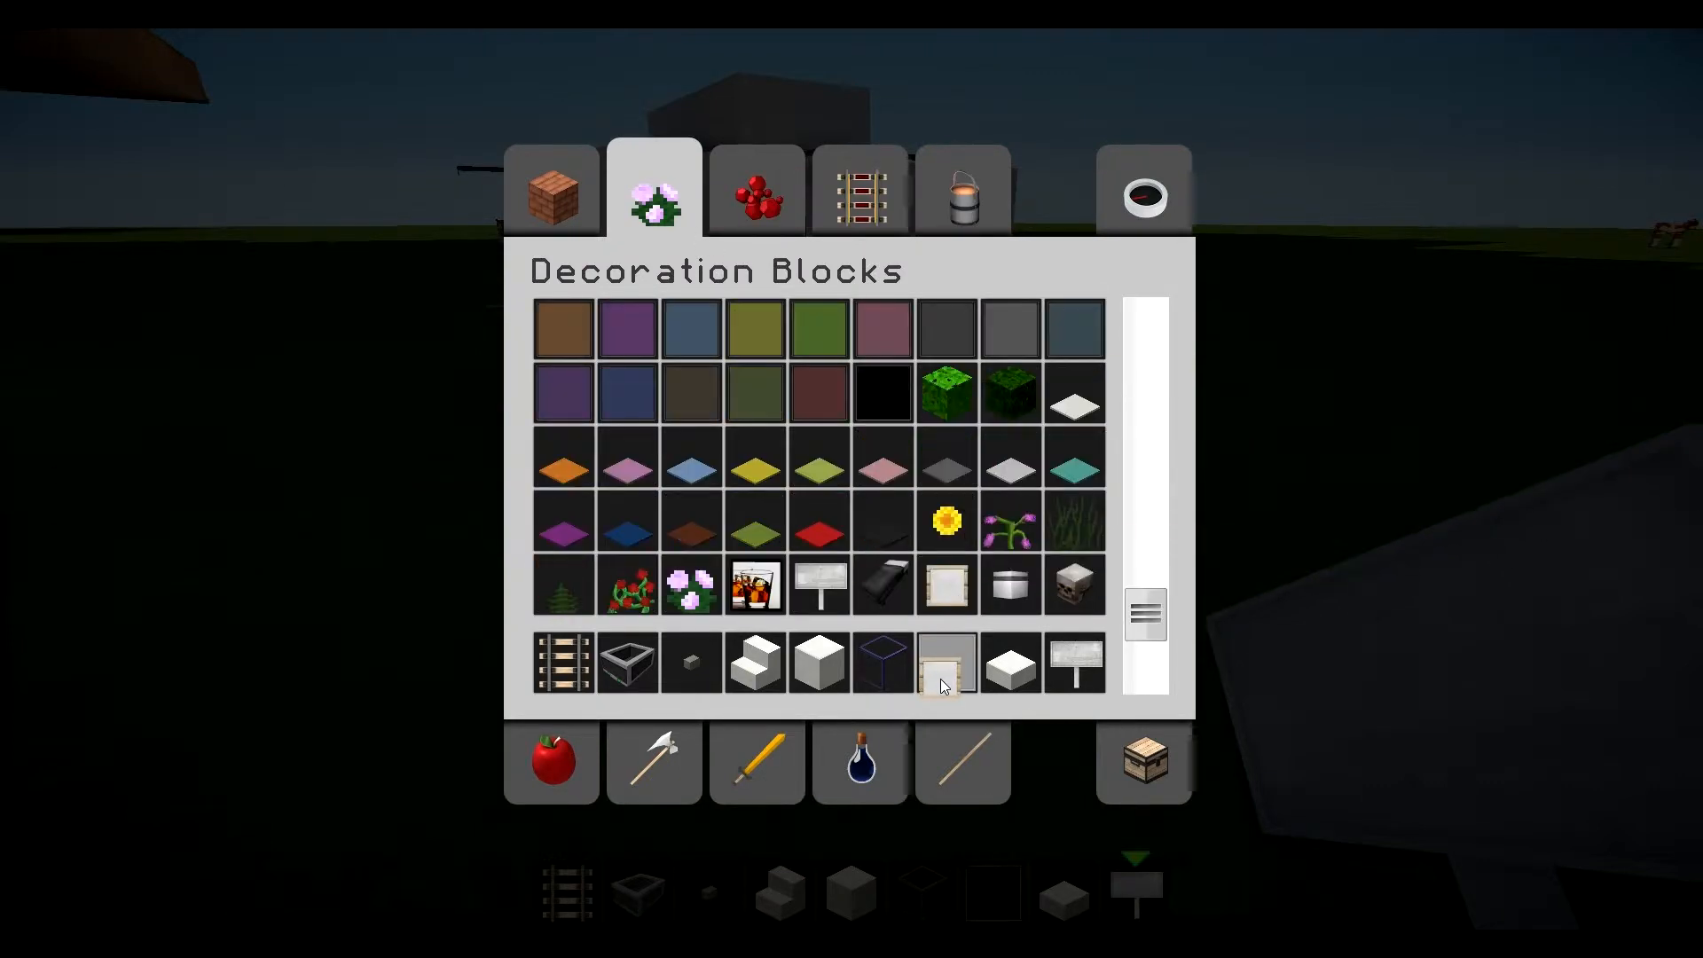
click(755, 190)
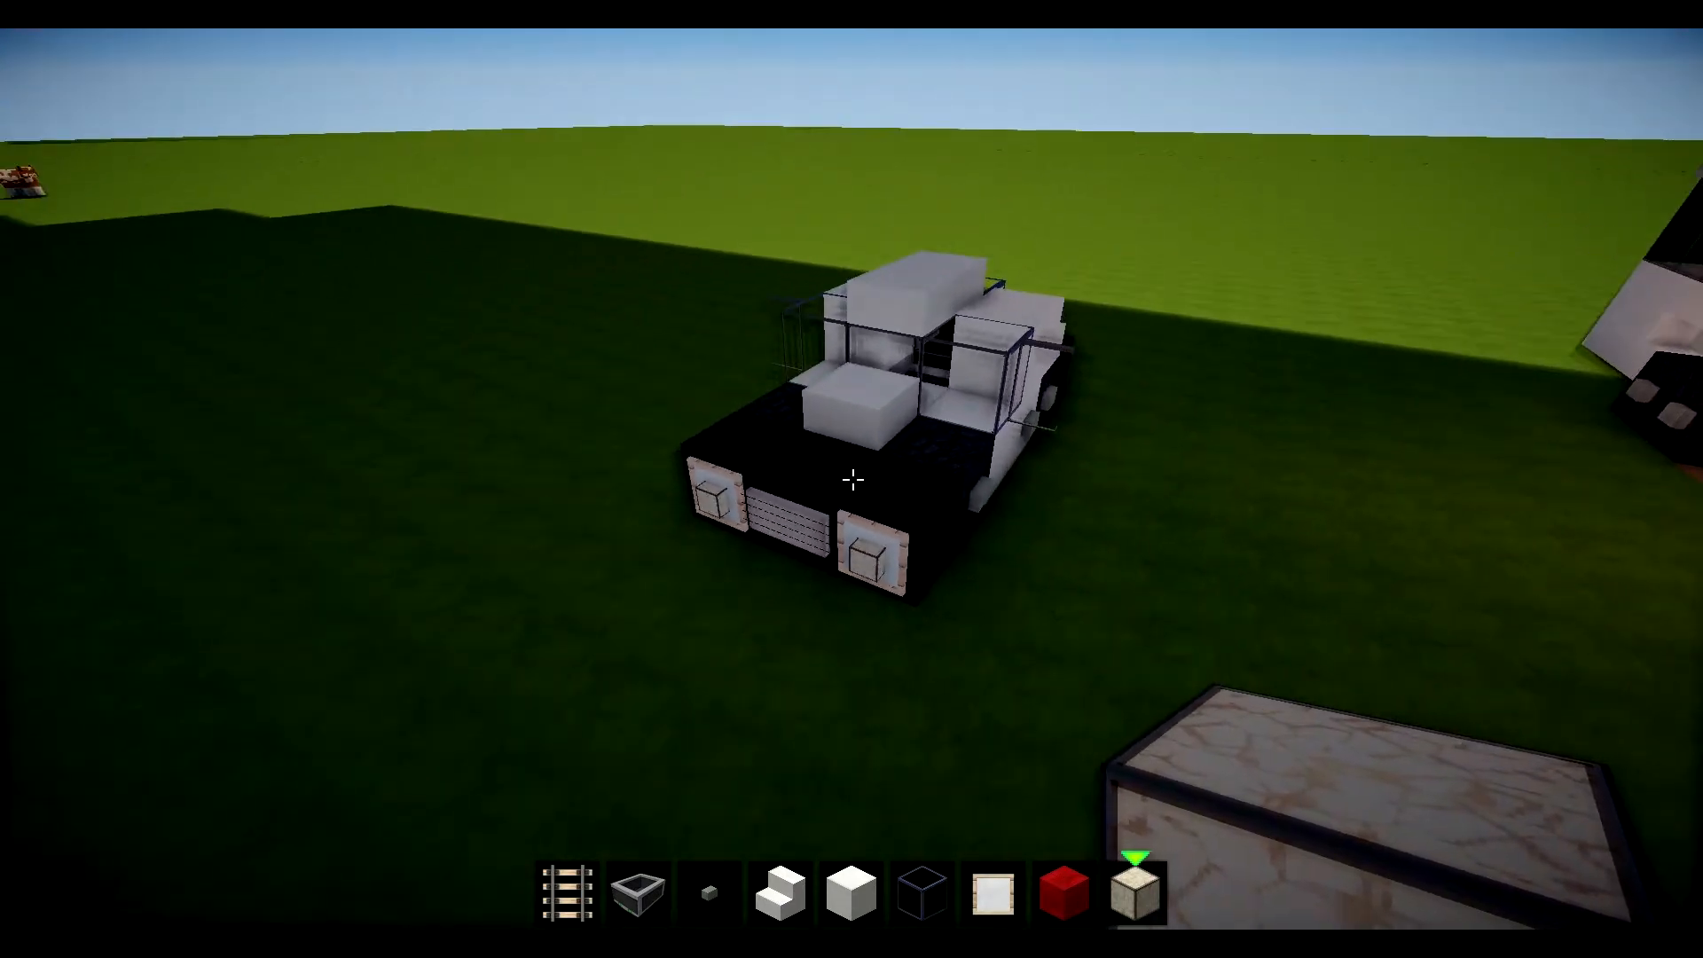
Add white carpet to the hotbar and return to the Redstone items for the lights.
key(e)
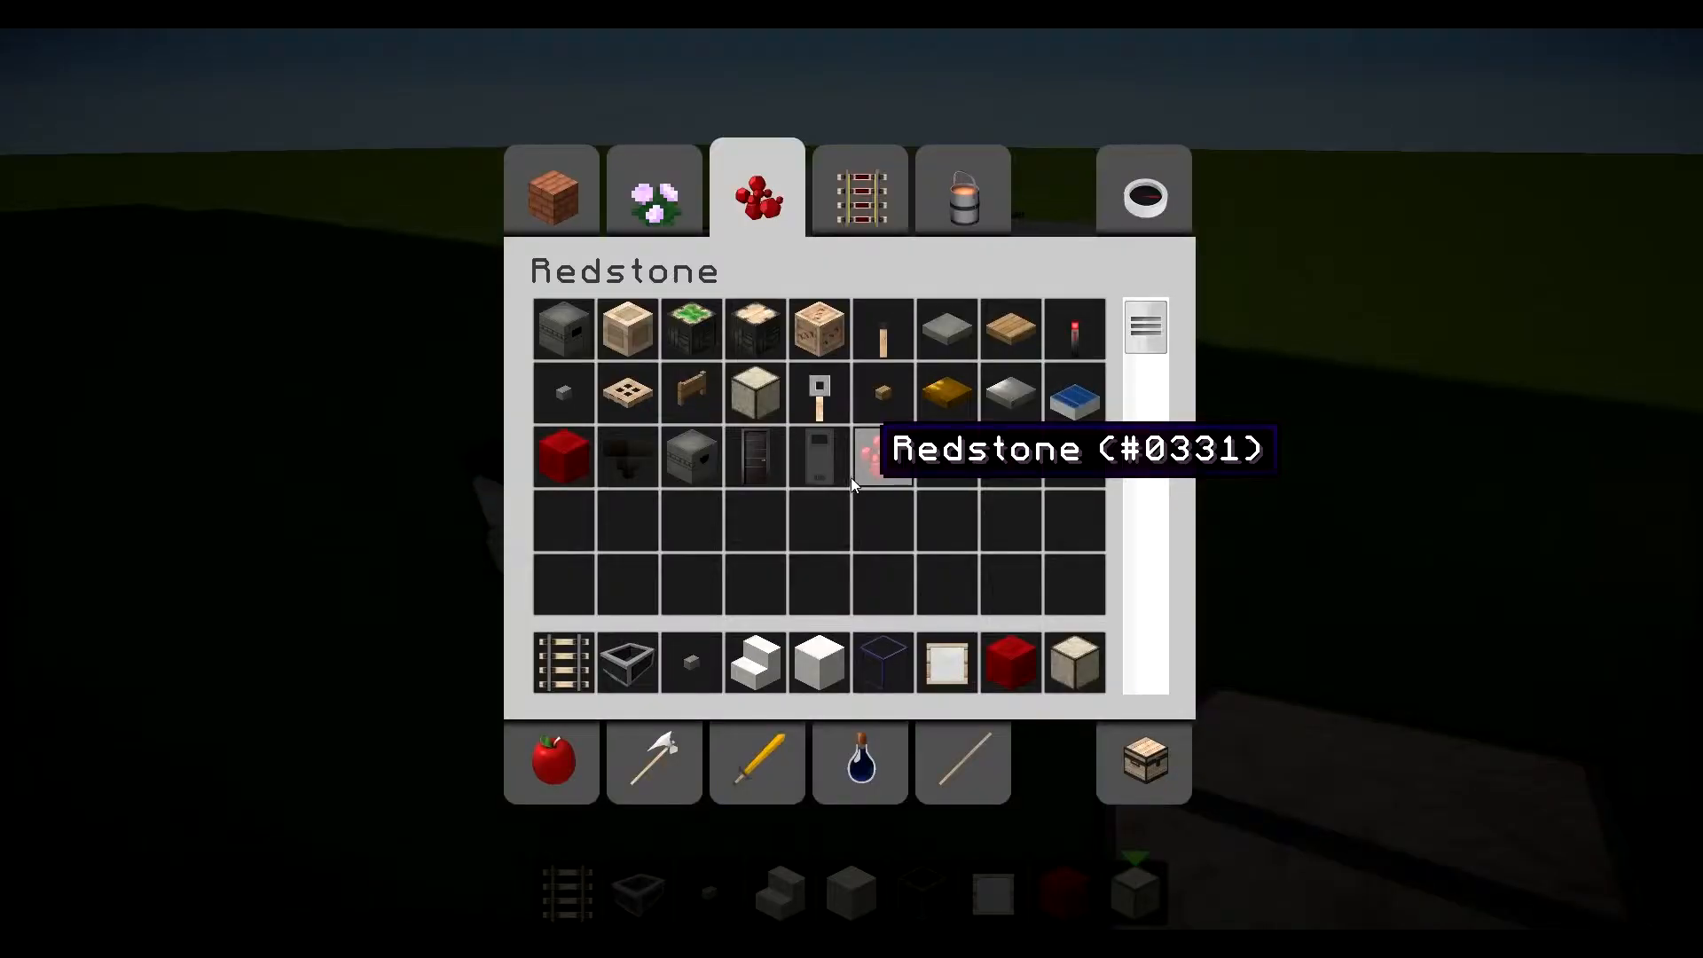
click(653, 190)
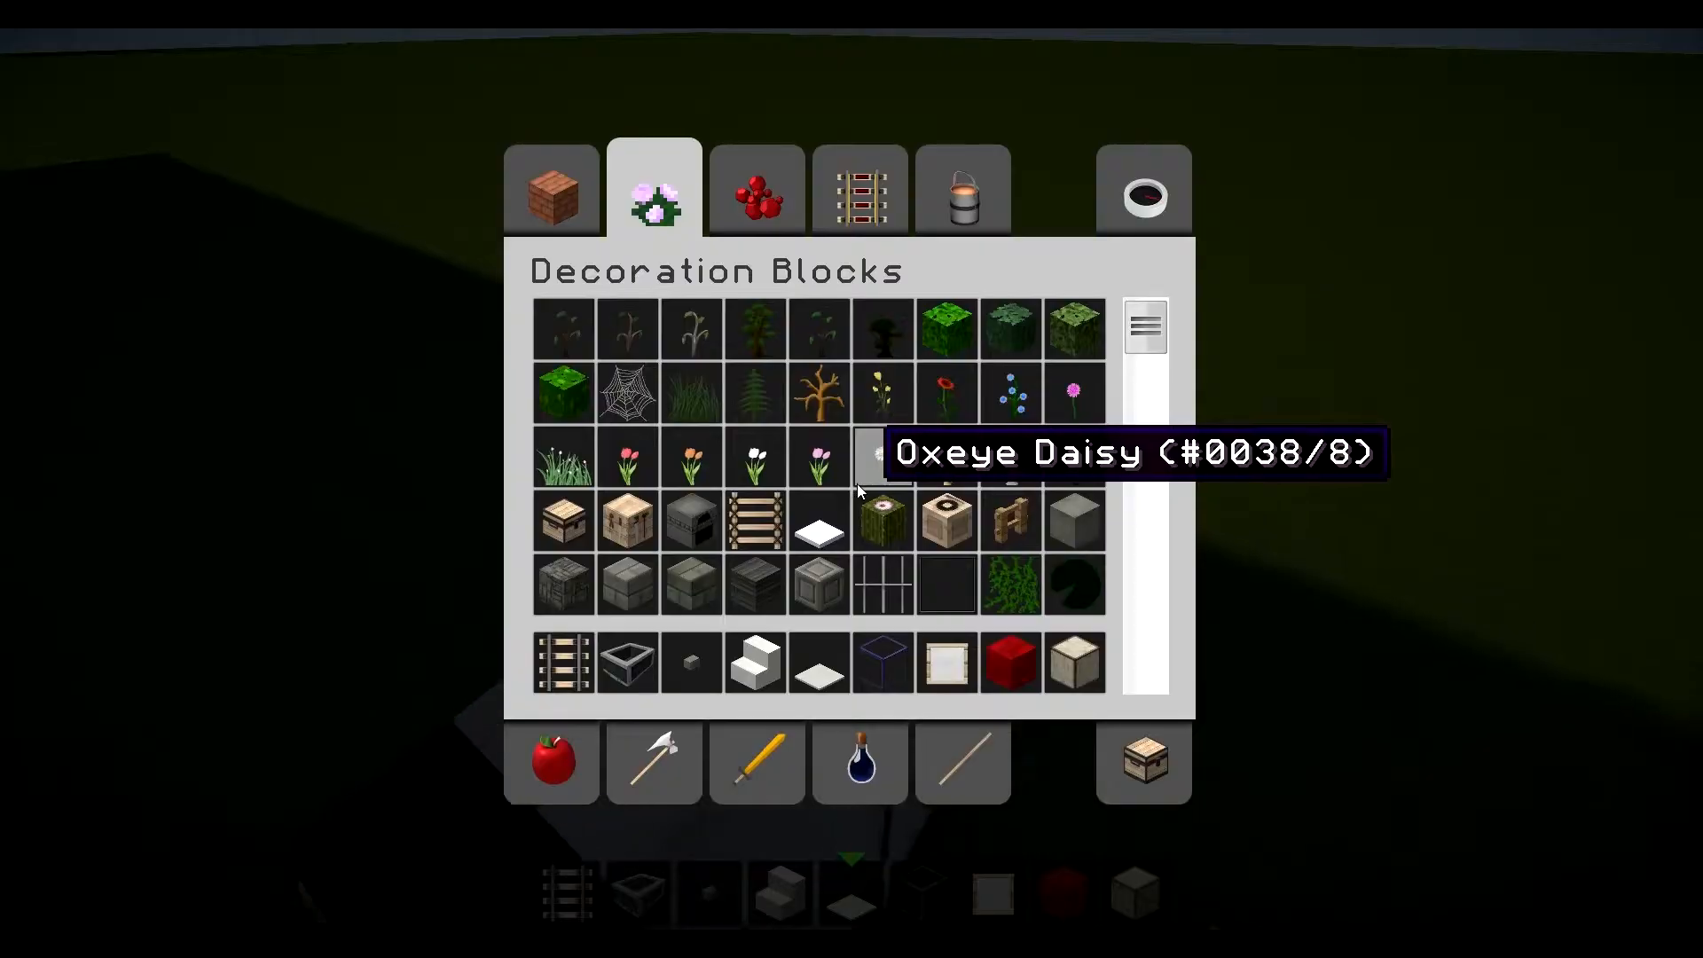
click(756, 190)
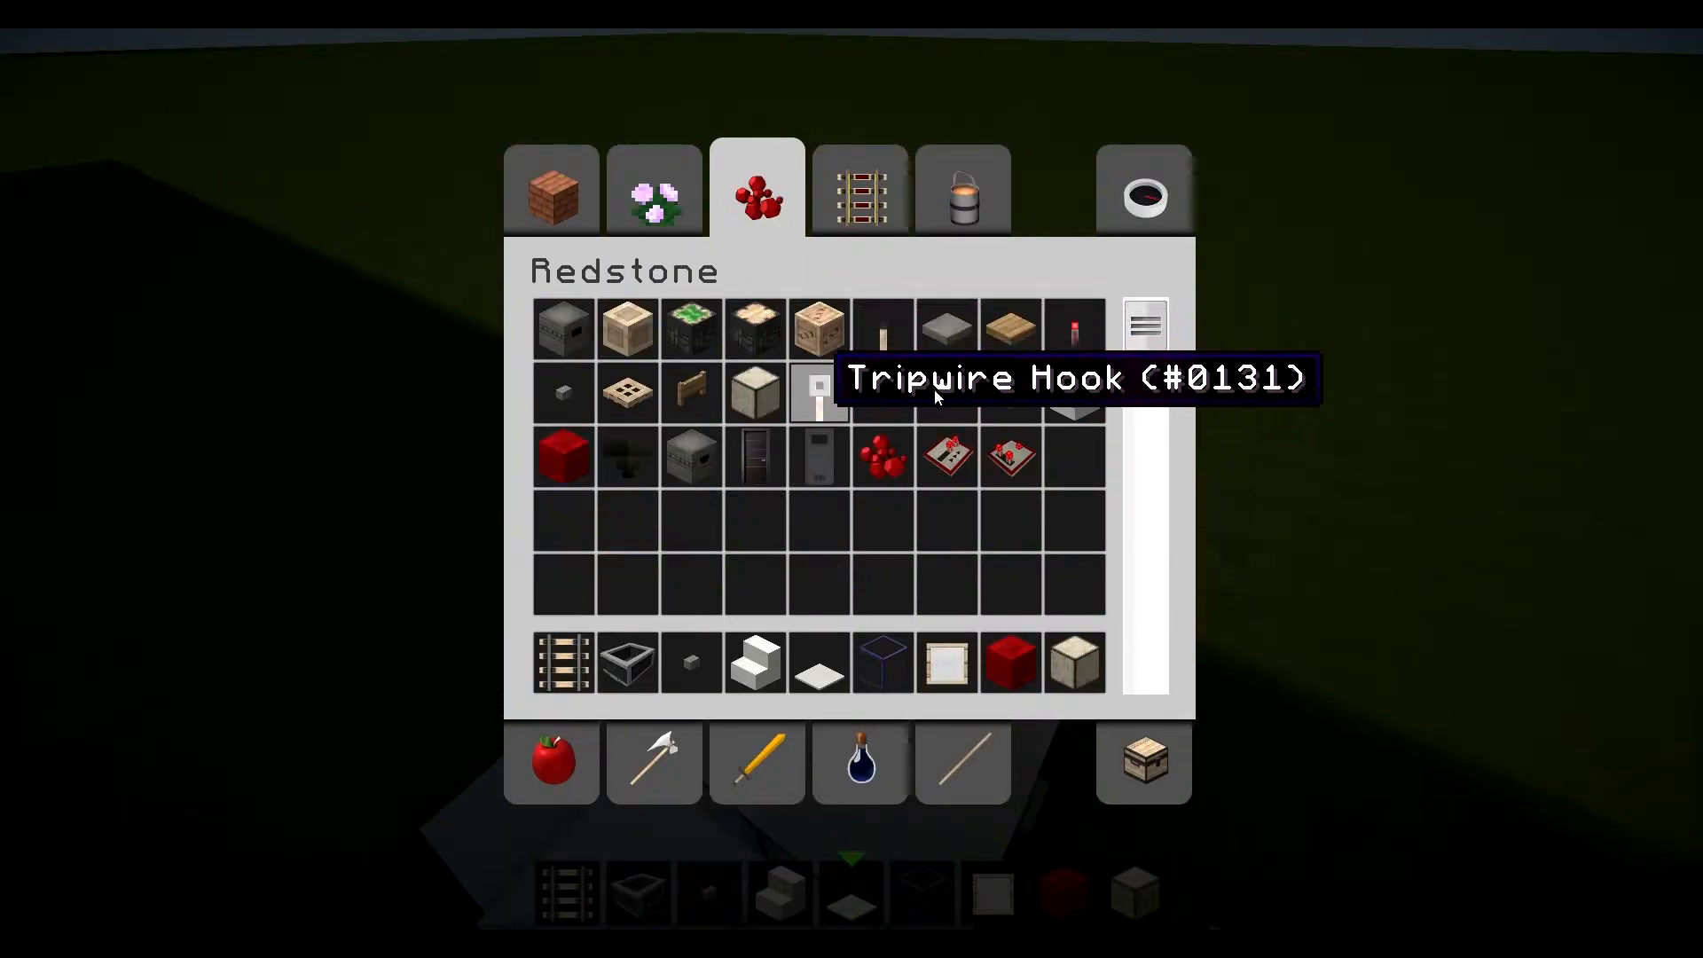